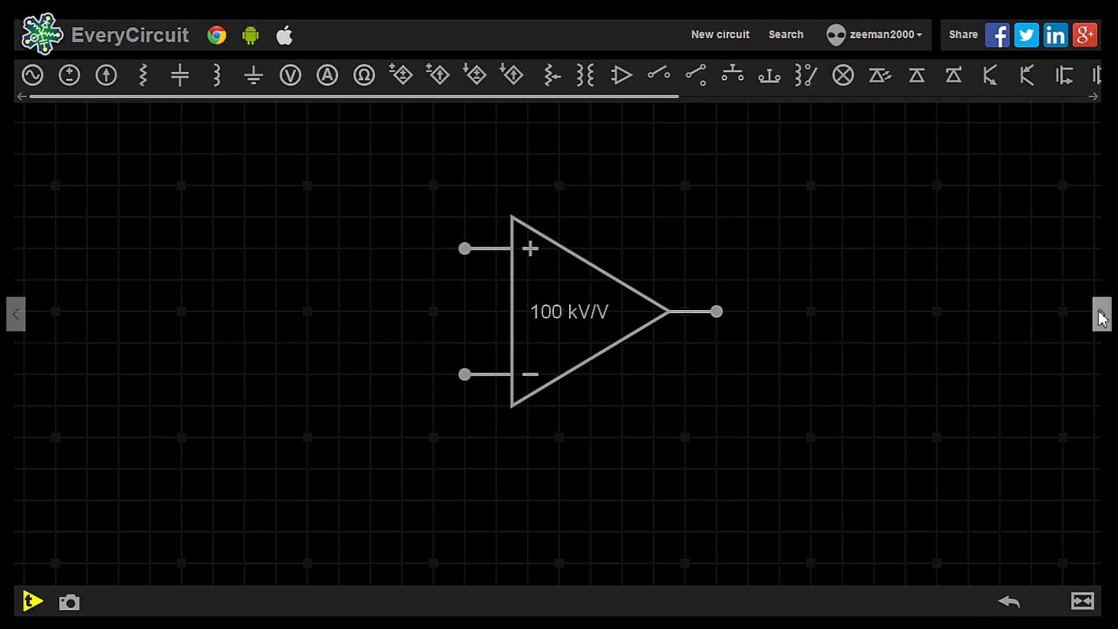
- Highlight the op-amp's + input pin in yellow, then click a second point lower on the symbol
{"action": "left_click", "coordinate": [464, 248]}
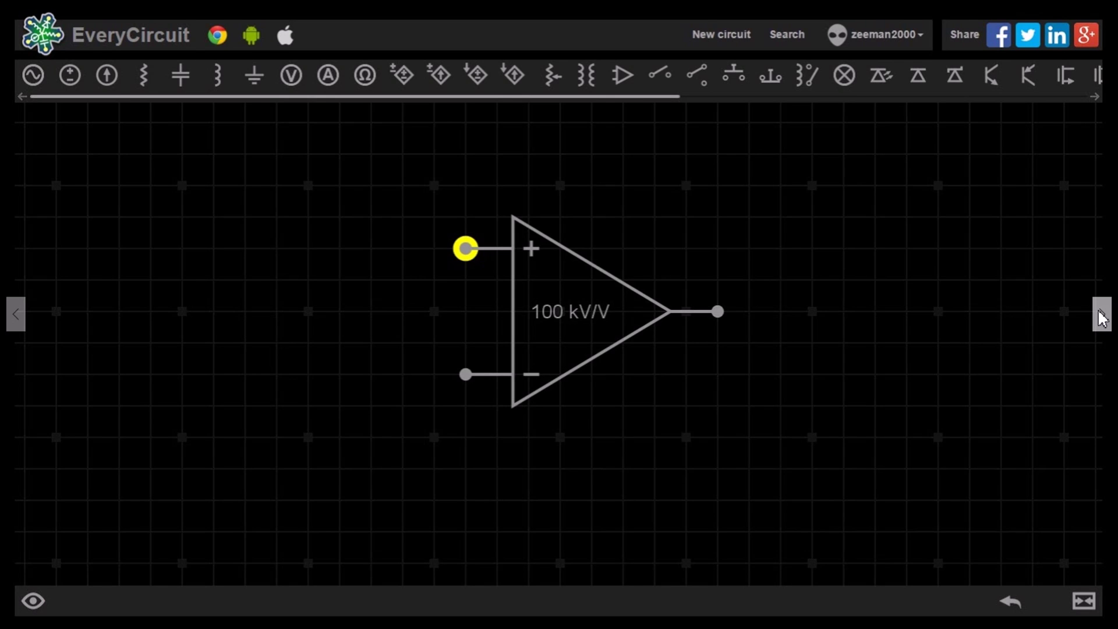
{"action": "left_click", "coordinate": [464, 374]}
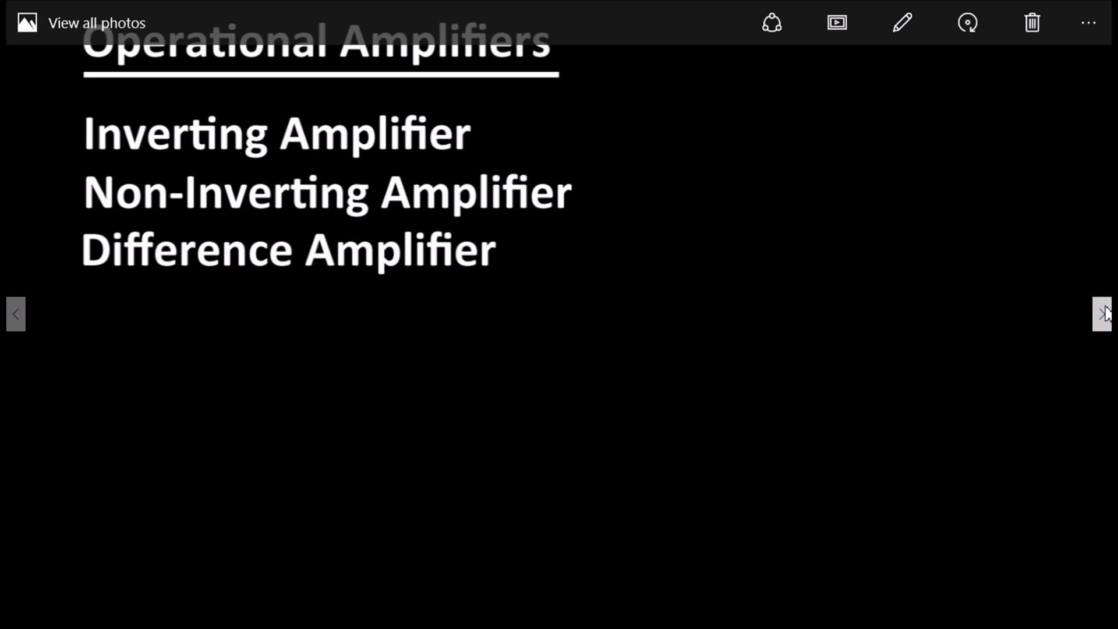
- Advance to the next slide, which adds Inverting Summing Amplifier to the op-amp list
{"action": "left_click", "coordinate": [1104, 314]}
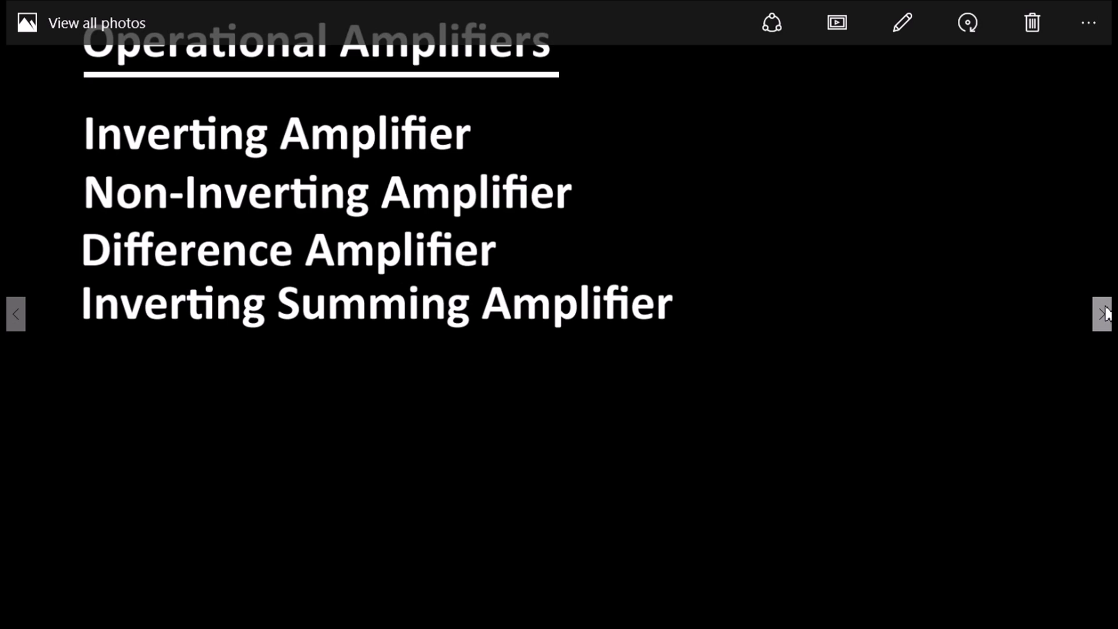